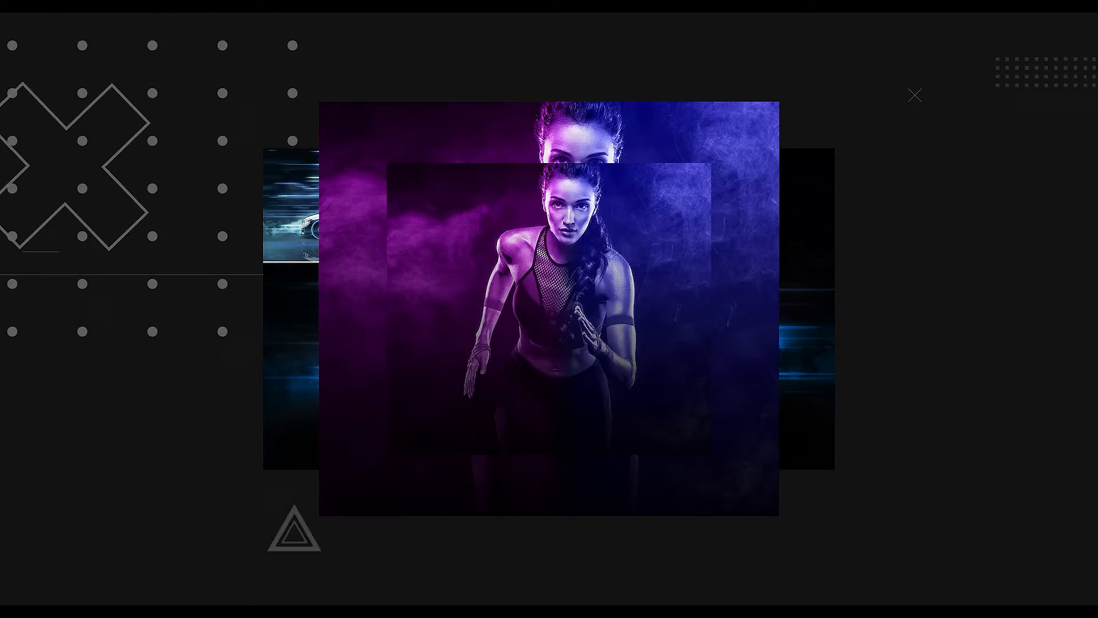
Display the Untitled-1 example with blue dots on a black ring and rotated Text frames
click(915, 94)
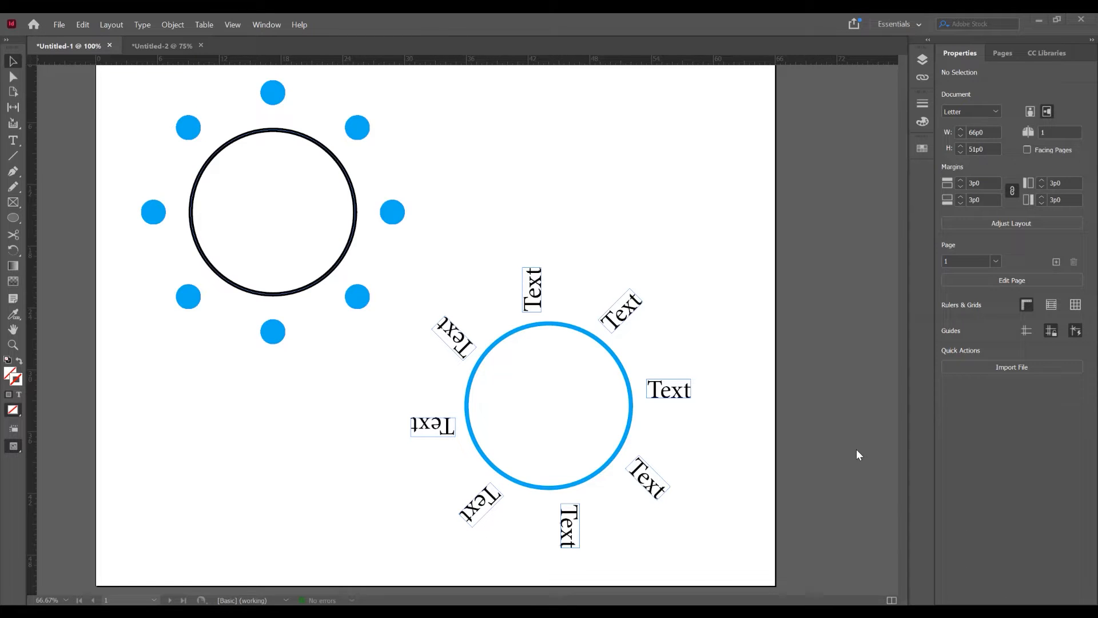
In the blank Untitled-2 document, draw a circle about 19p2 wide near the page centre
click(163, 46)
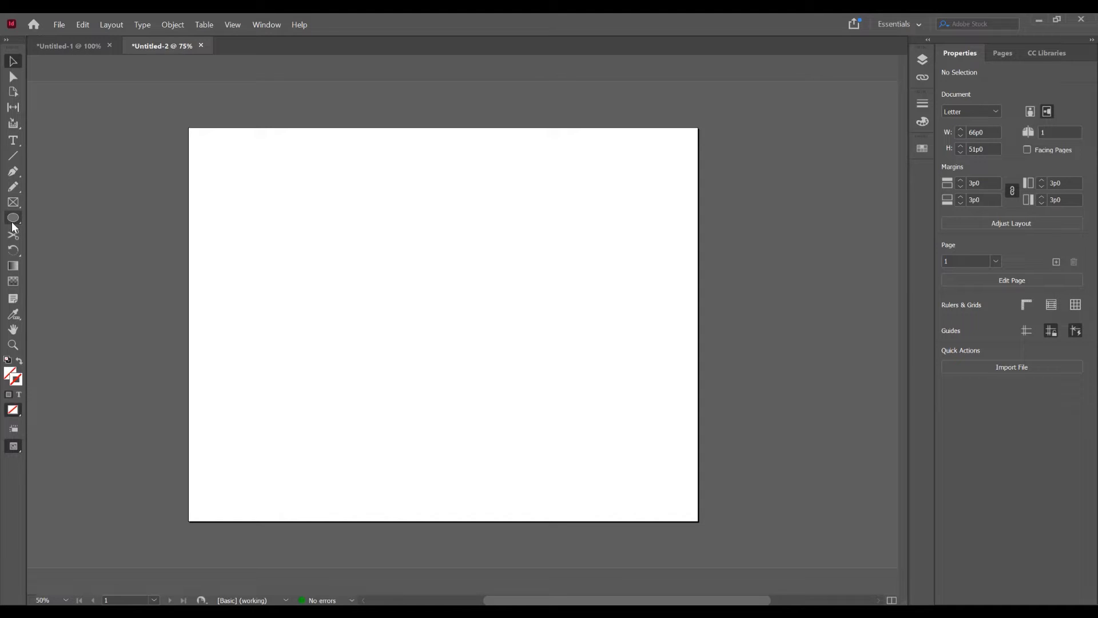
click(13, 218)
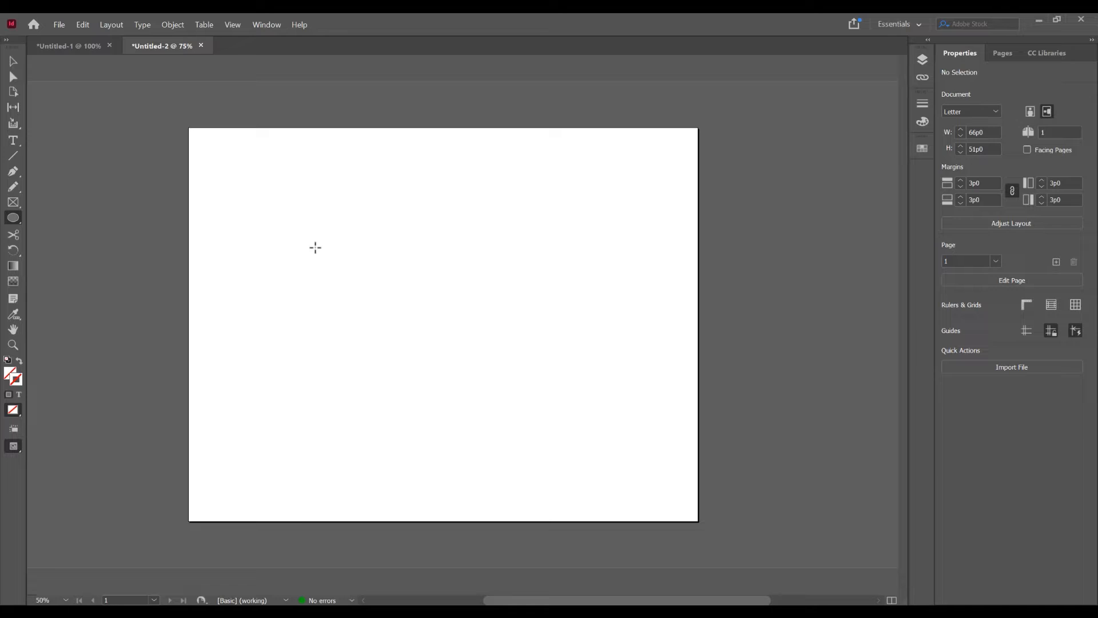
drag(315, 247, 390, 326)
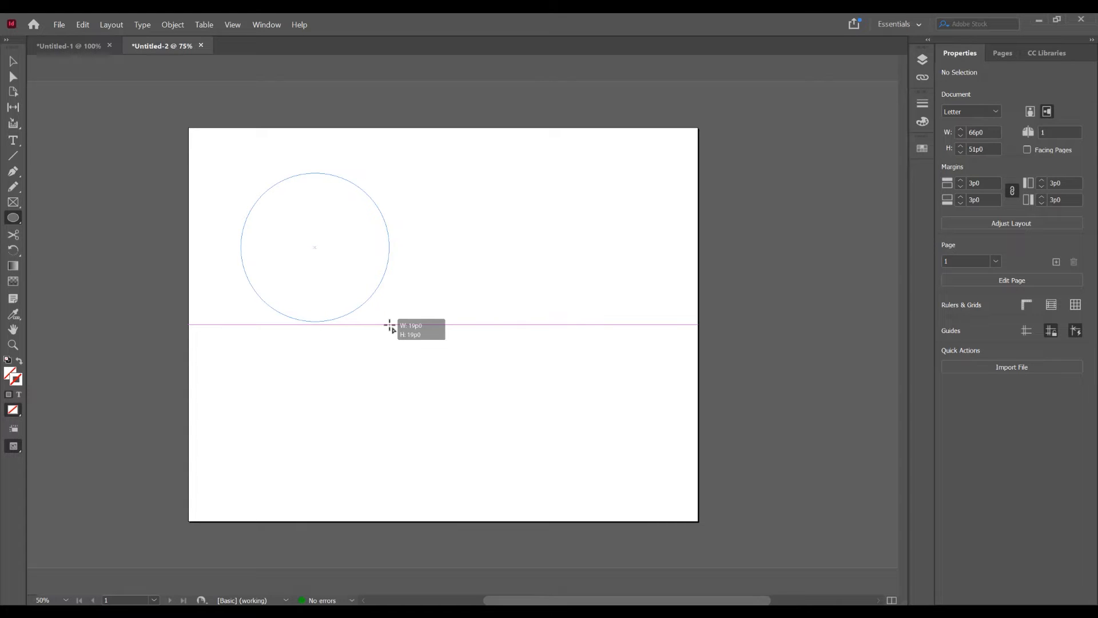
drag(389, 326, 497, 393)
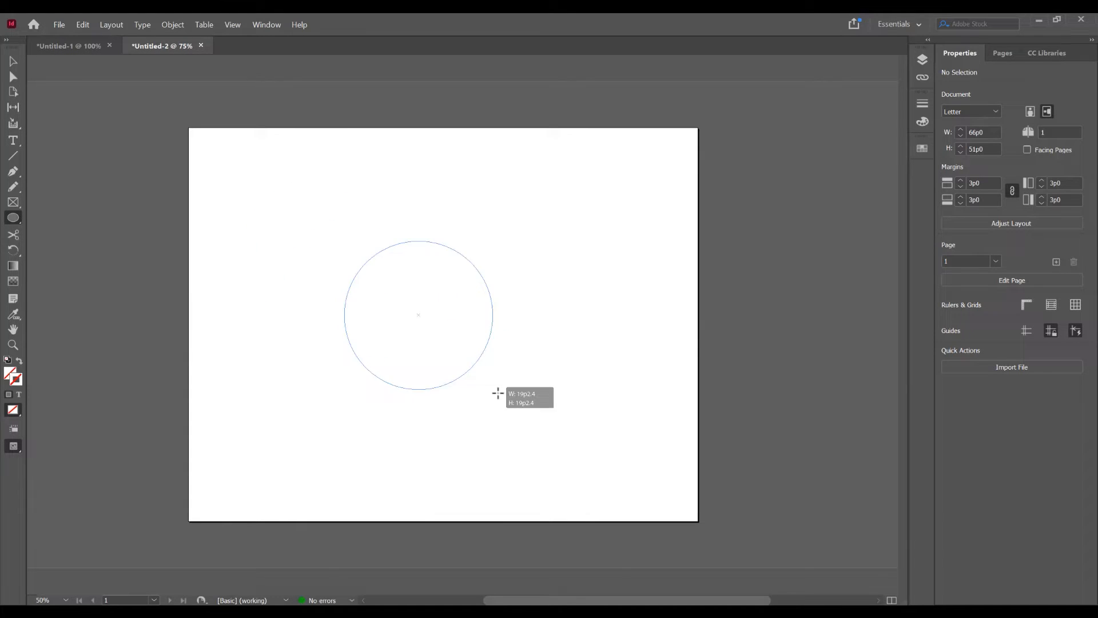
drag(419, 315, 443, 299)
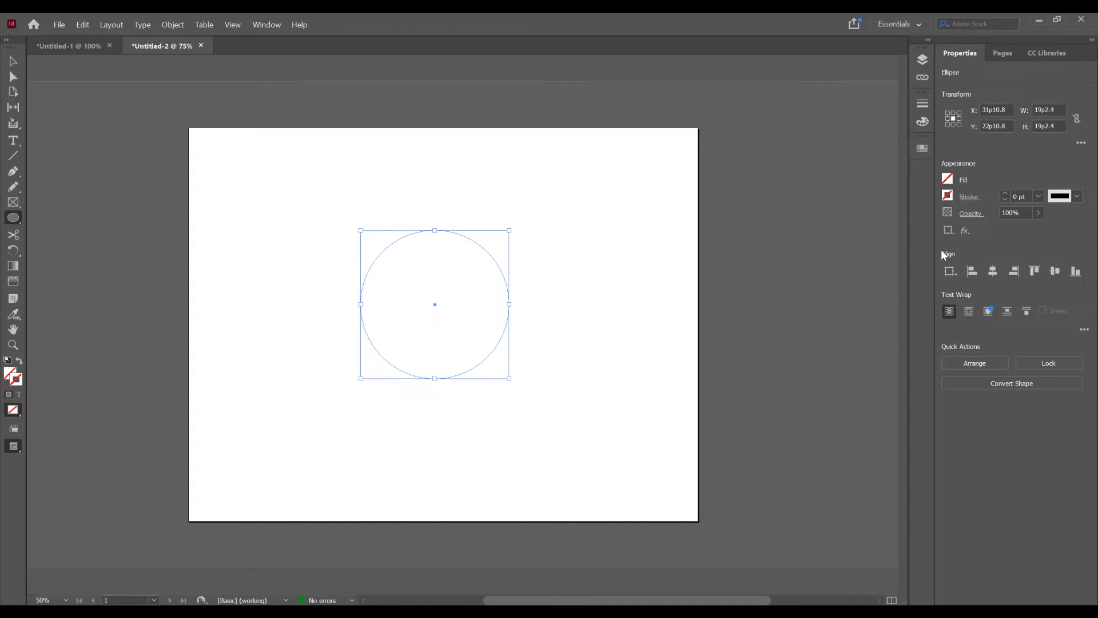
Open the Swatches panel to pick colours for the new circle
click(947, 179)
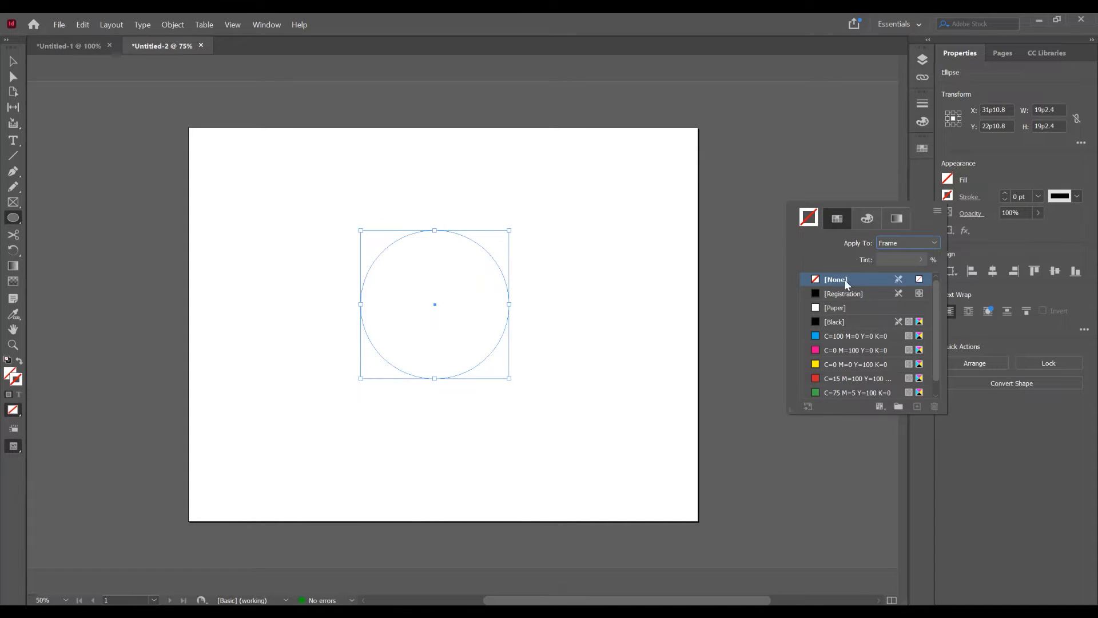
mouse_move(839, 343)
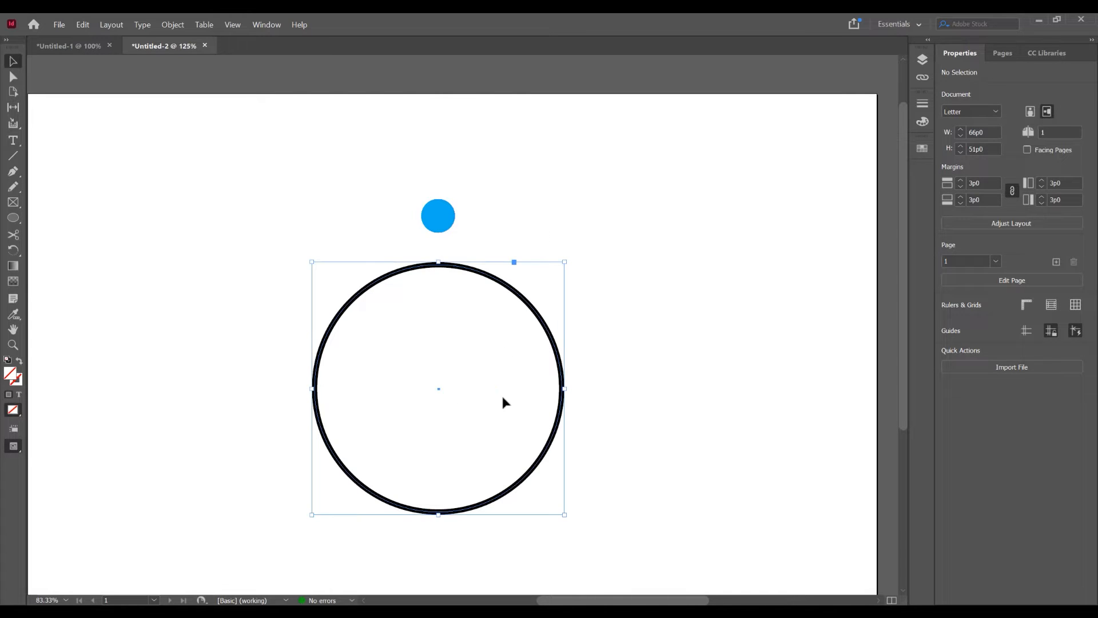
Turn on the page rulers from the View menu and select the blue dot
click(232, 24)
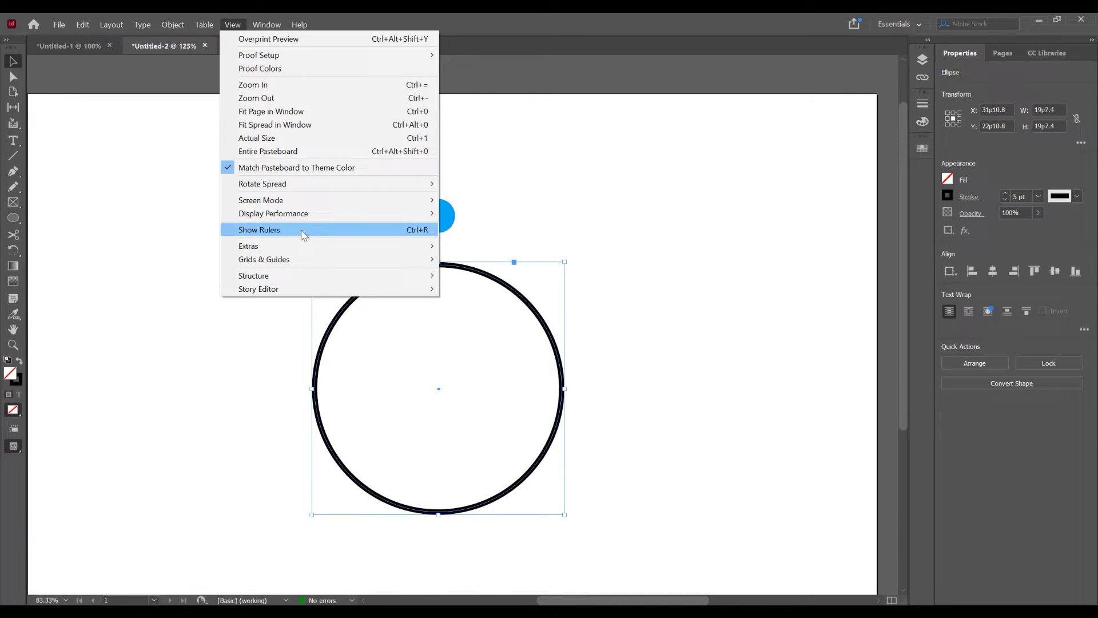
click(259, 230)
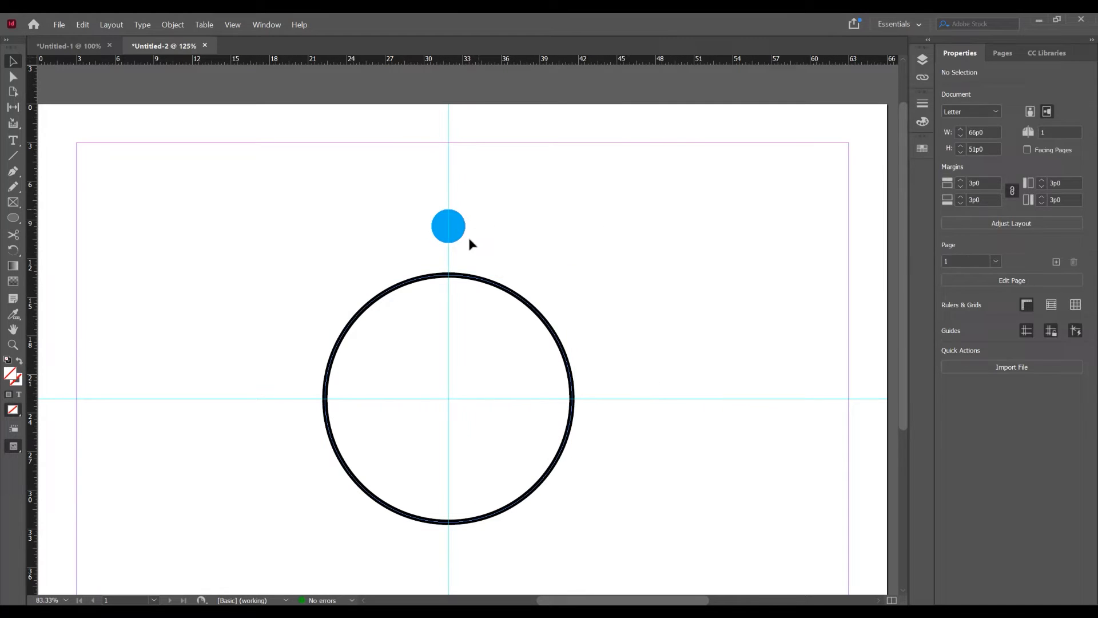
click(449, 226)
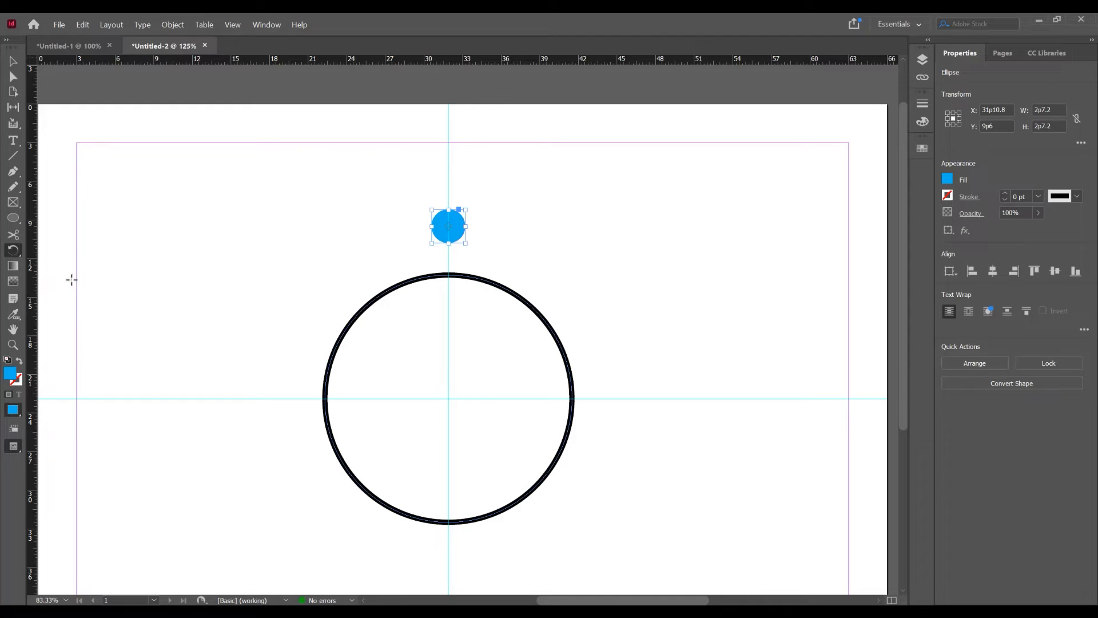
mouse_move(443, 395)
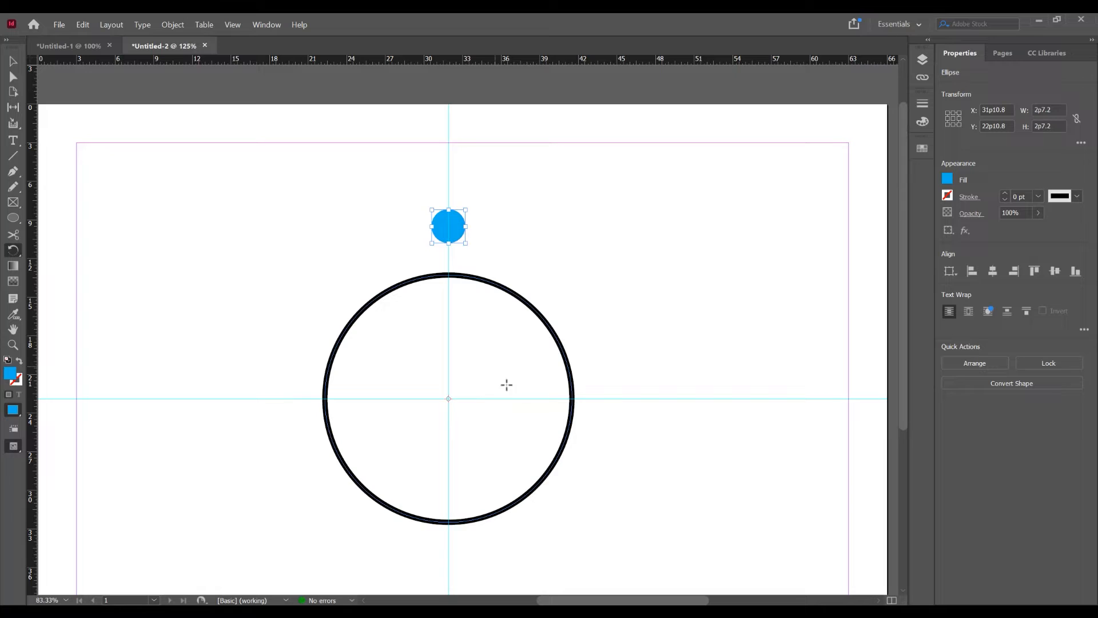
mouse_move(472, 384)
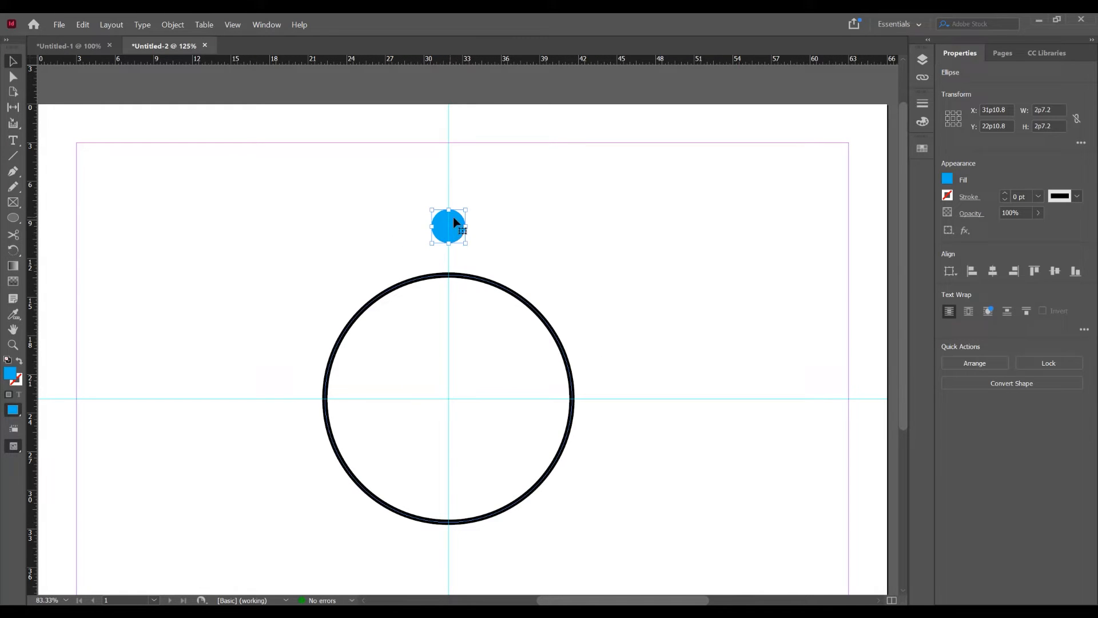
Rotate a copy of the blue dot by 360/8 degrees around the ring's centre
right_click(448, 226)
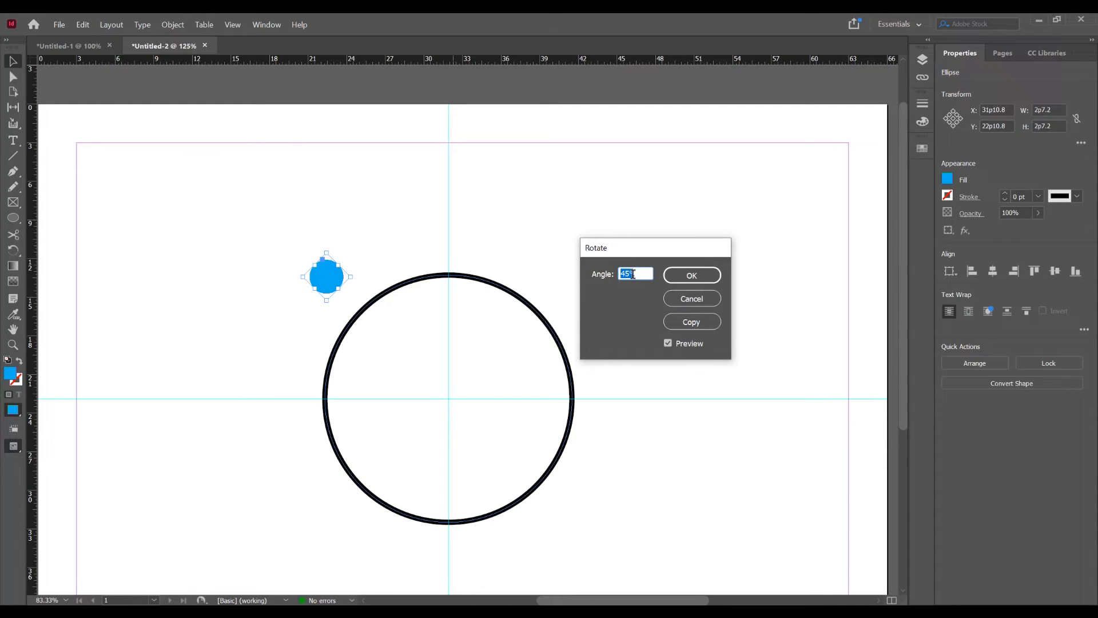
text(360/)
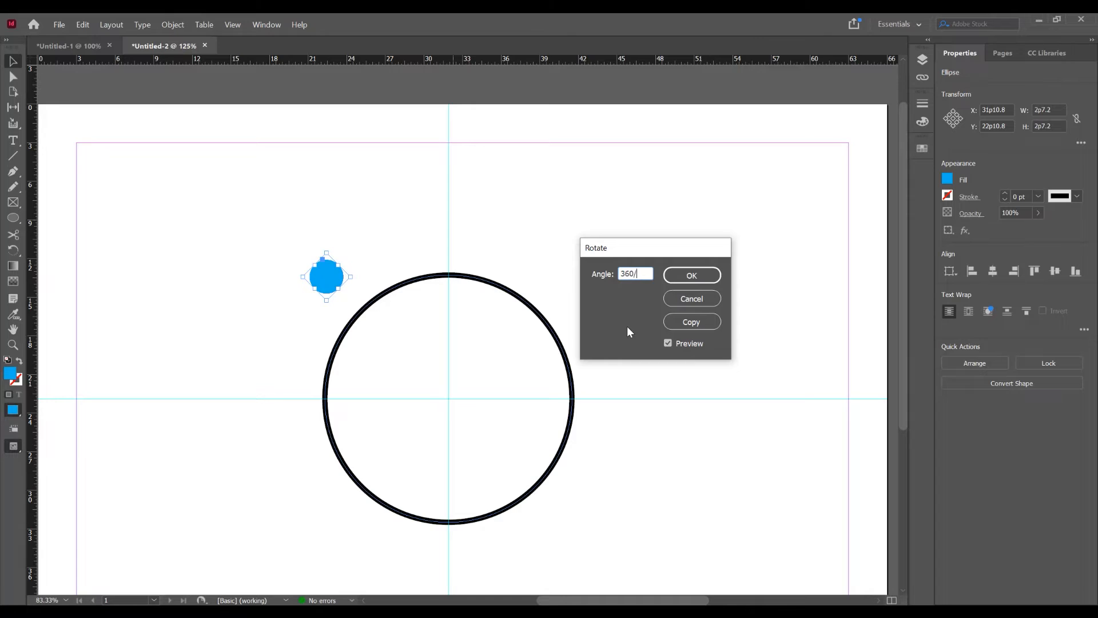
mouse_move(653, 291)
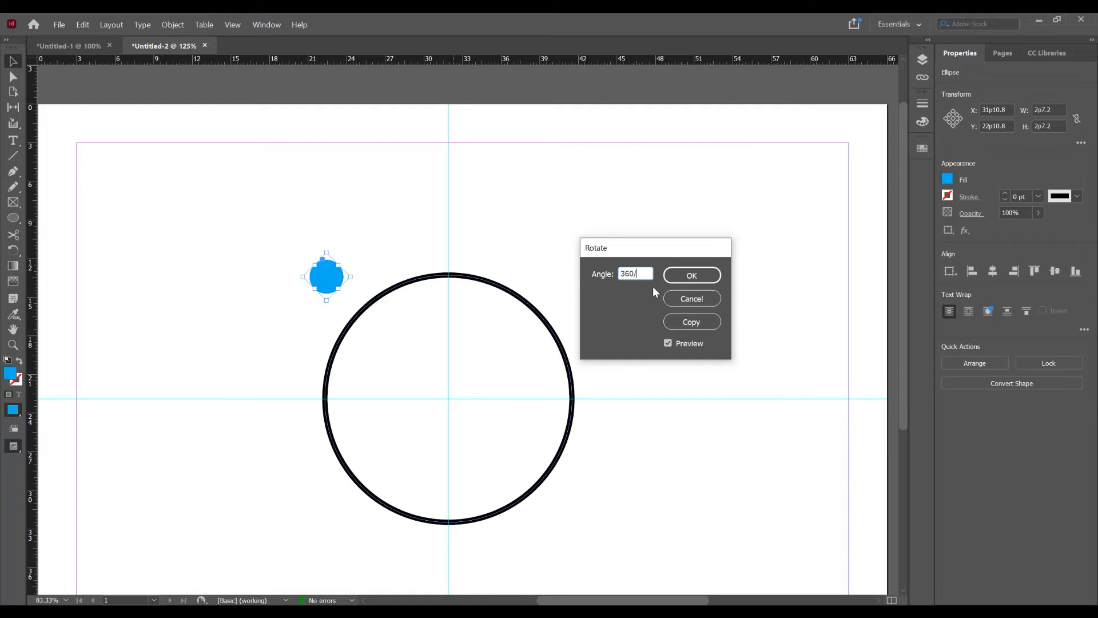
text(8)
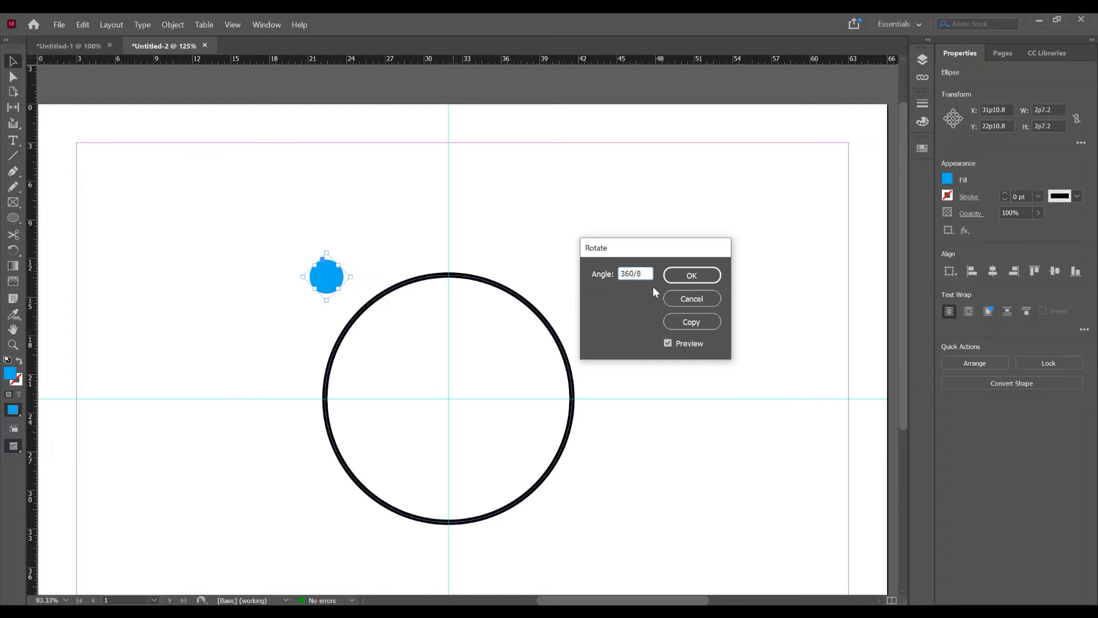
click(689, 321)
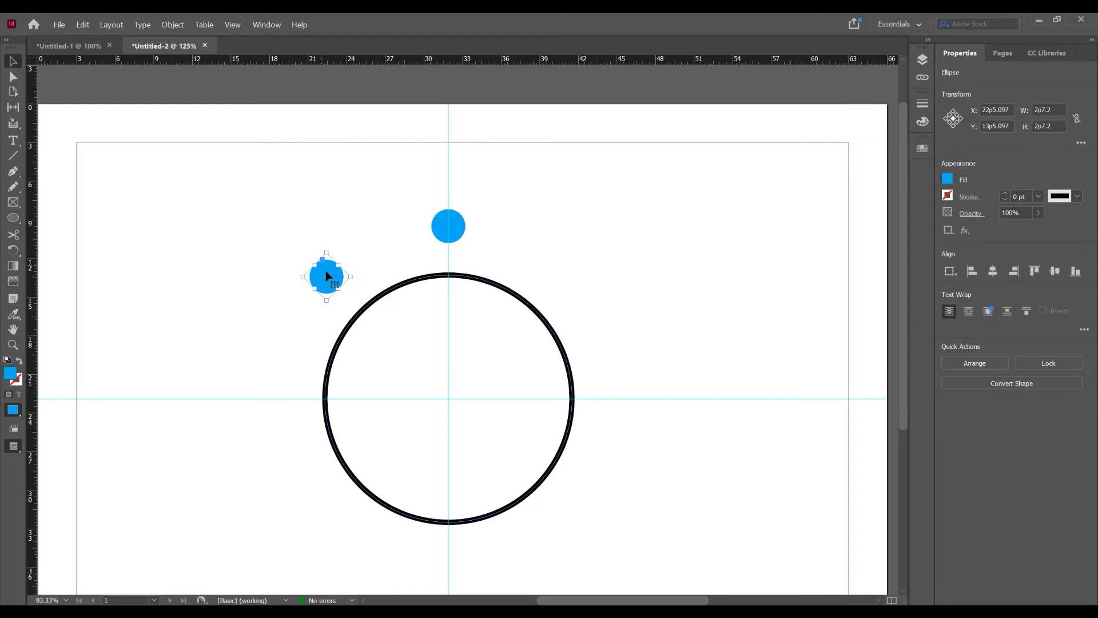
Repeat the rotate-and-copy until eight blue dots encircle the ring, then start a lower-right circle
right_click(326, 275)
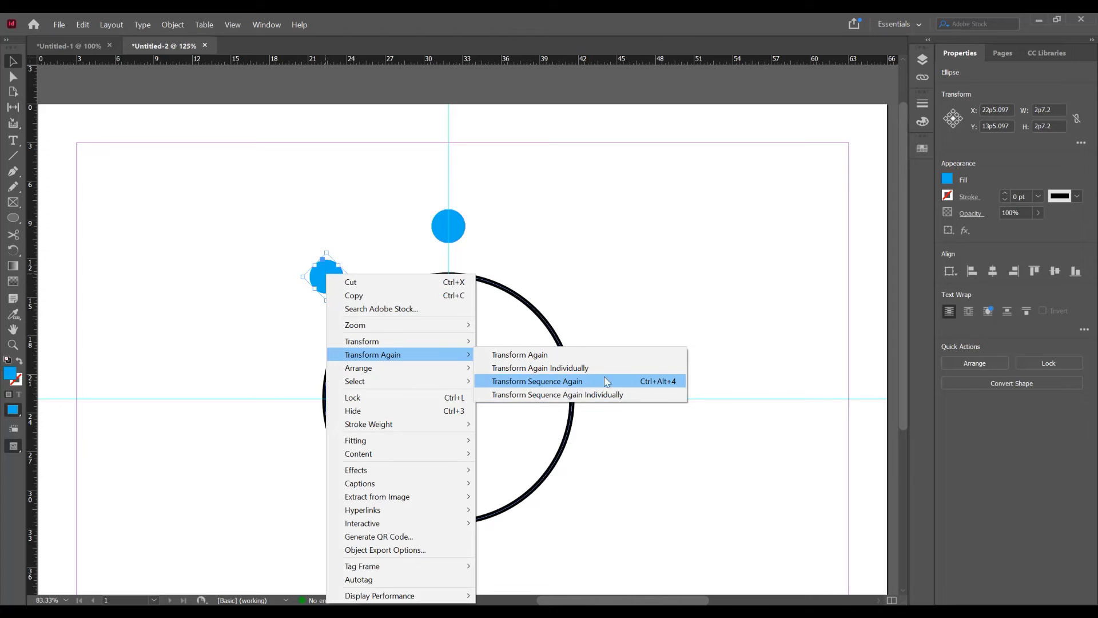
mouse_move(664, 394)
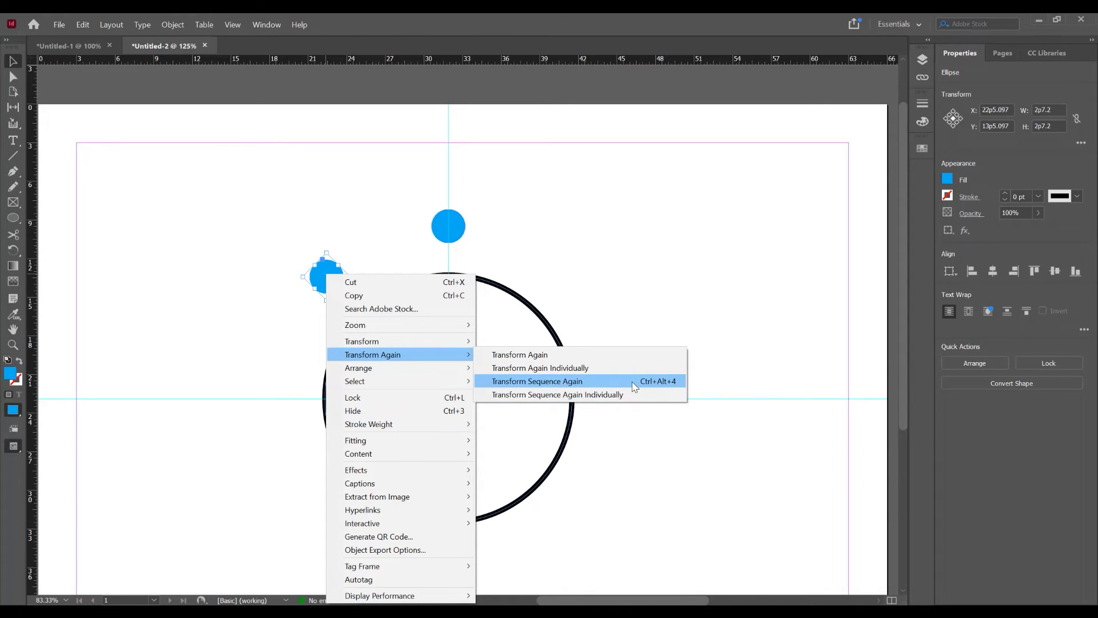
click(537, 381)
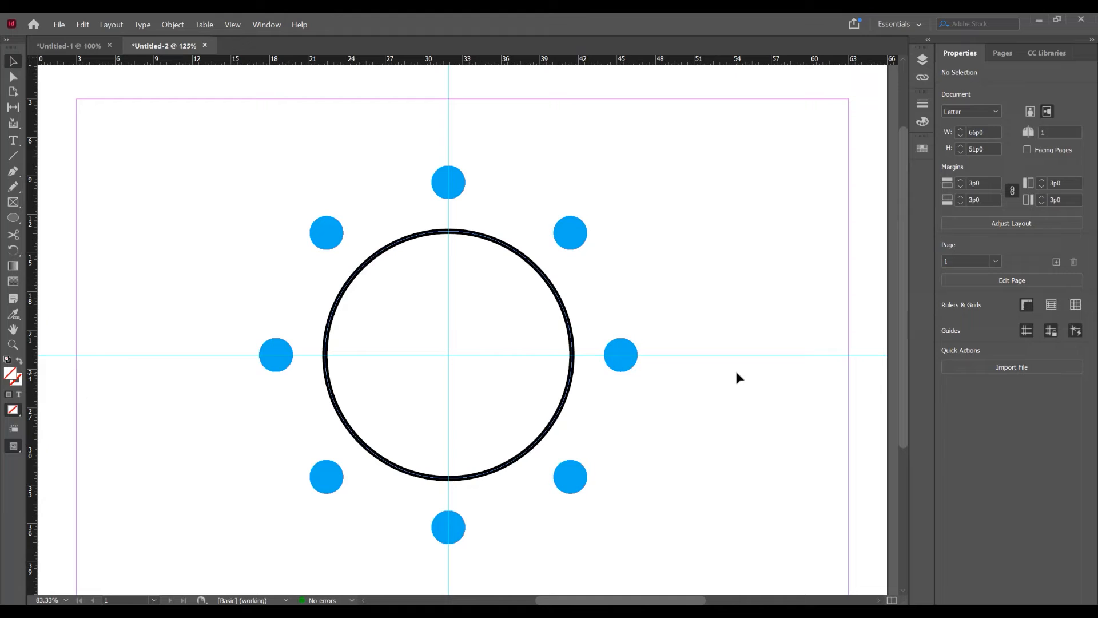
click(448, 353)
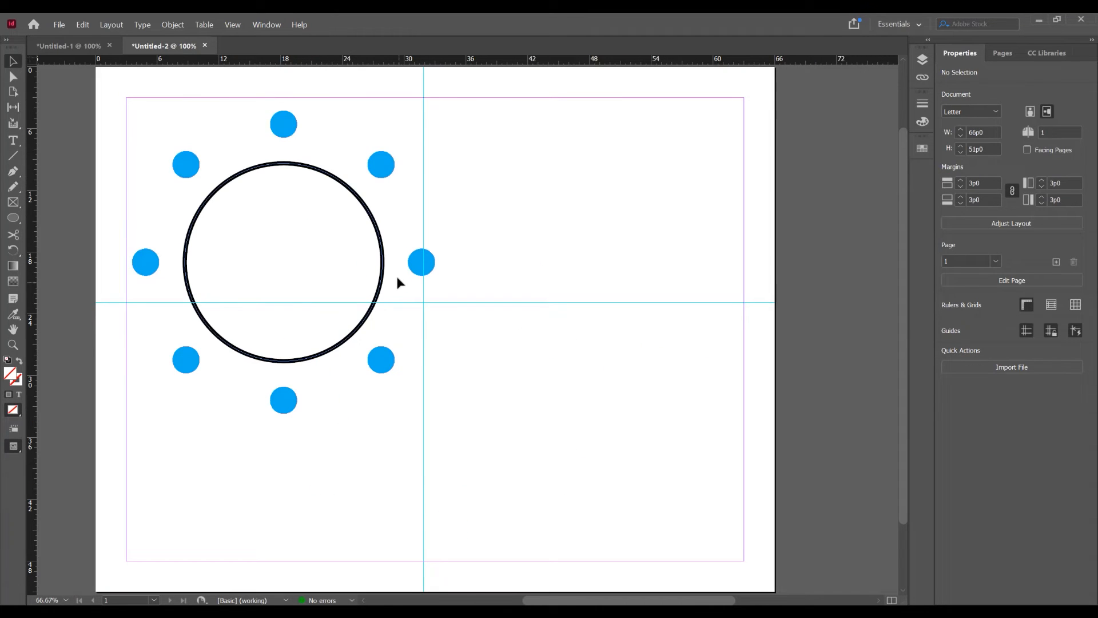
drag(483, 321, 686, 522)
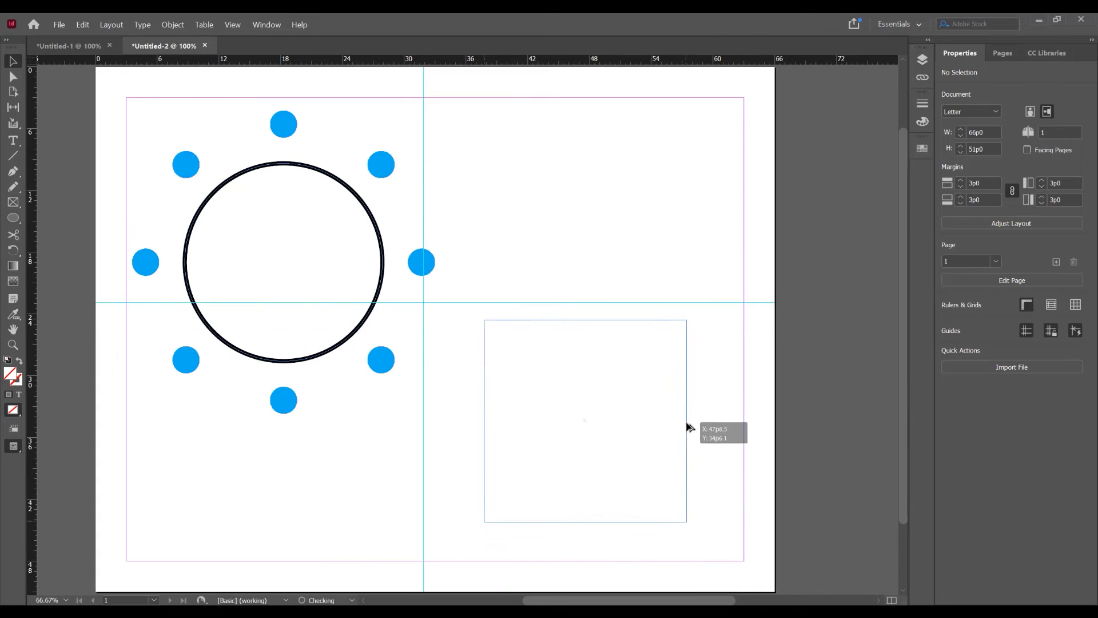
Draw a blue-outlined circle at lower right and a 30 pt Text frame above it
drag(484, 328, 693, 530)
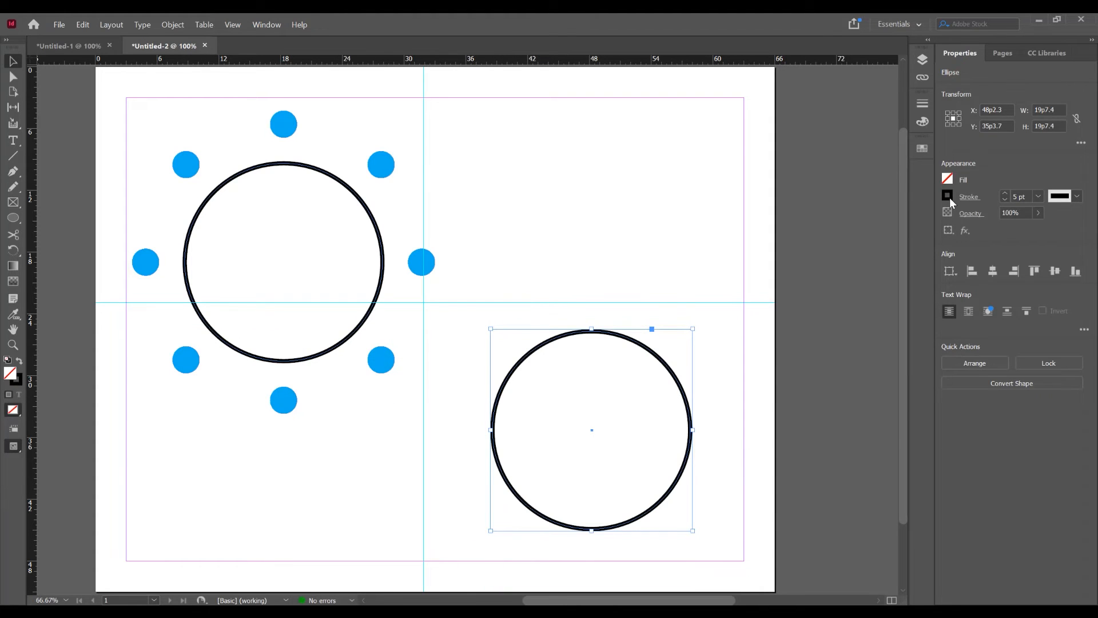
click(947, 196)
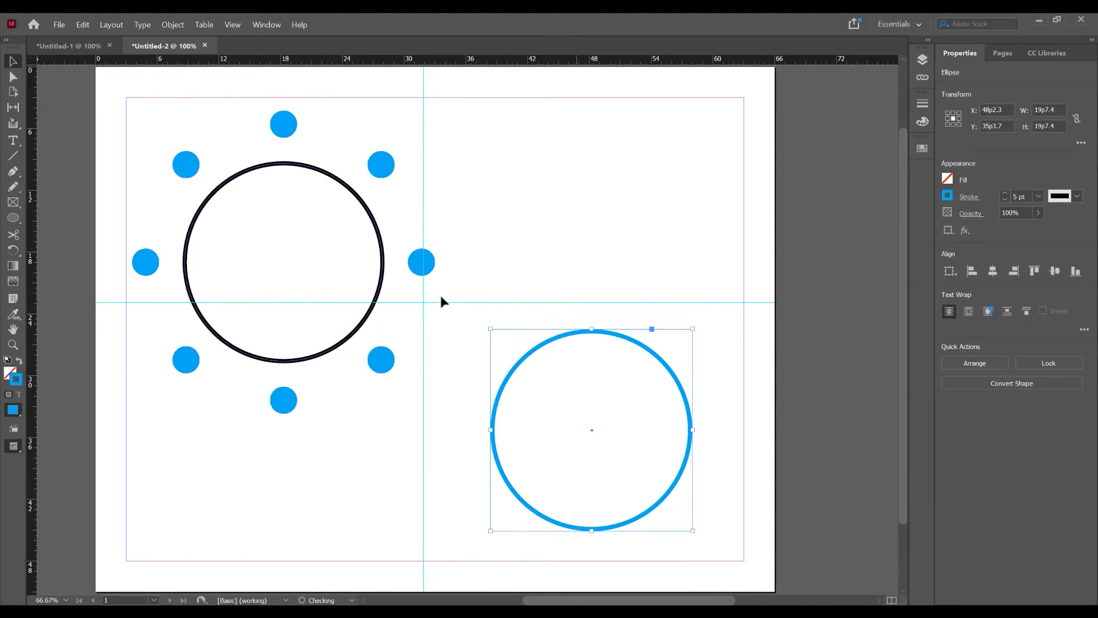
drag(530, 234, 623, 262)
text(Text)
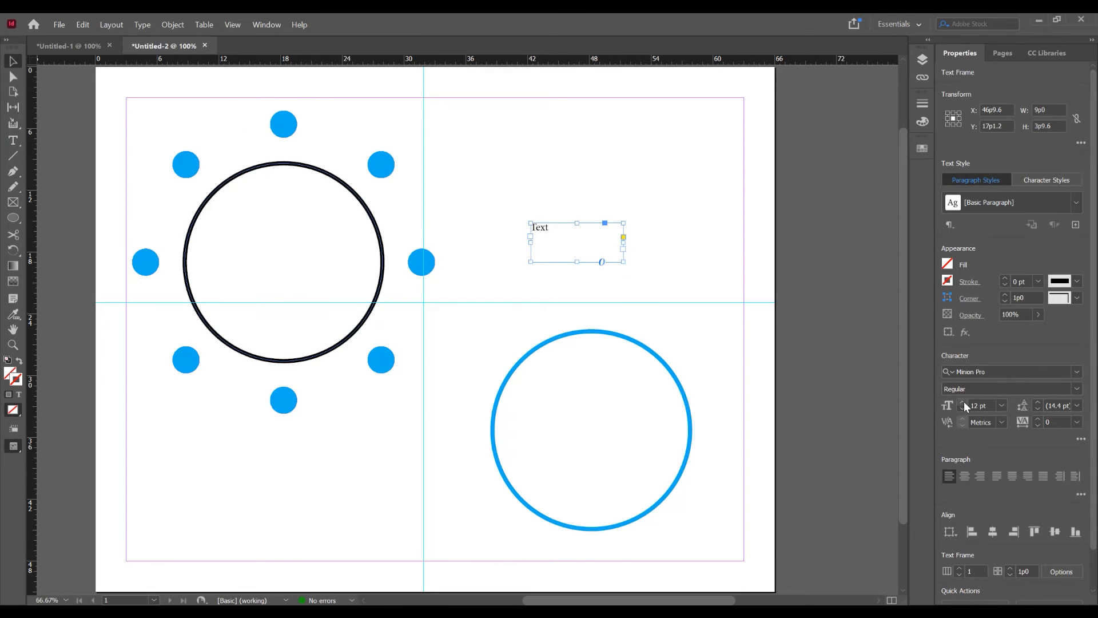
text(30)
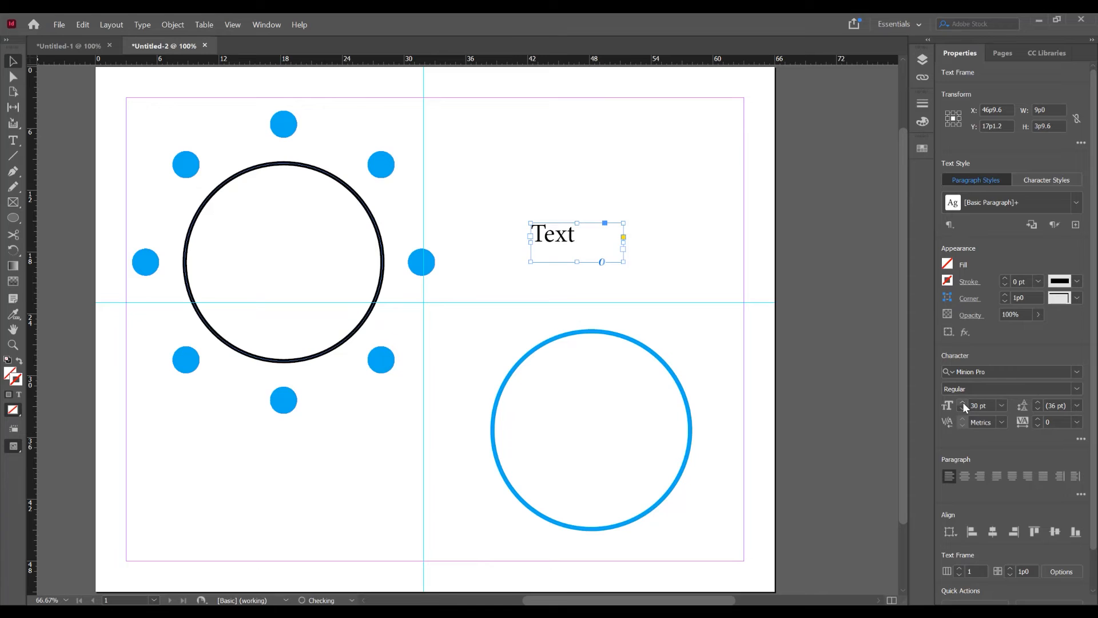
Fit the Text frame snugly to its content
right_click(552, 233)
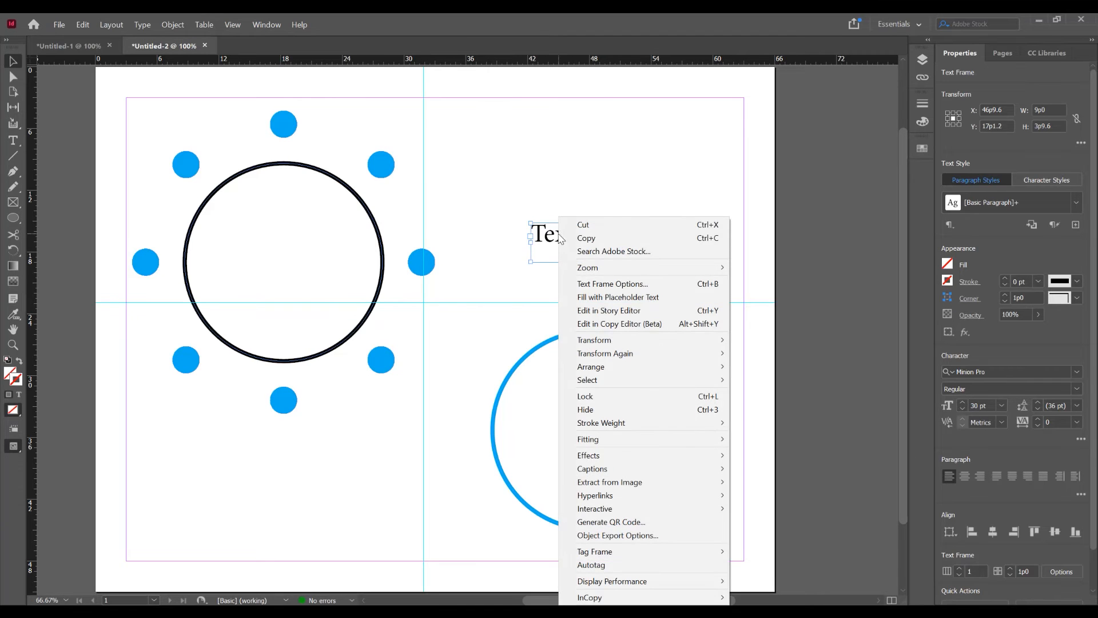
mouse_move(588, 439)
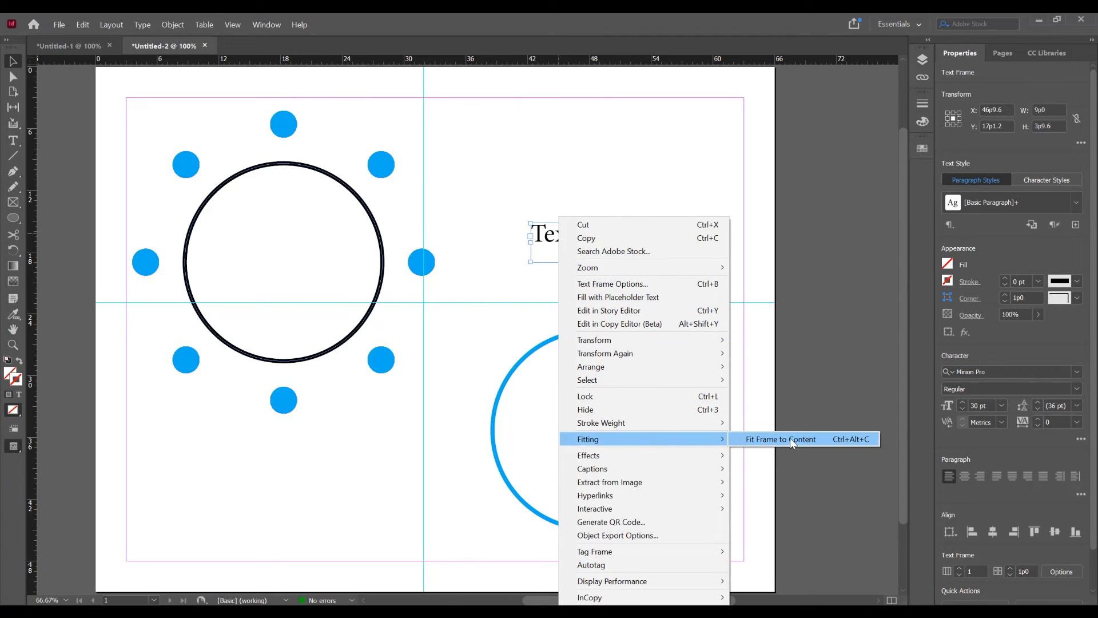
click(780, 438)
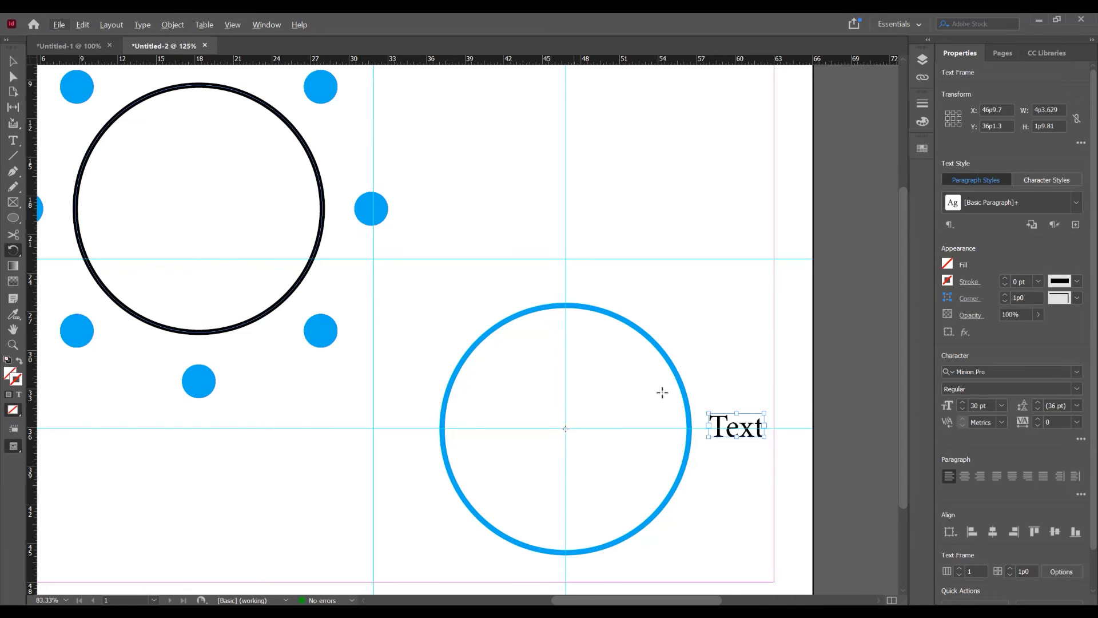
mouse_move(66, 98)
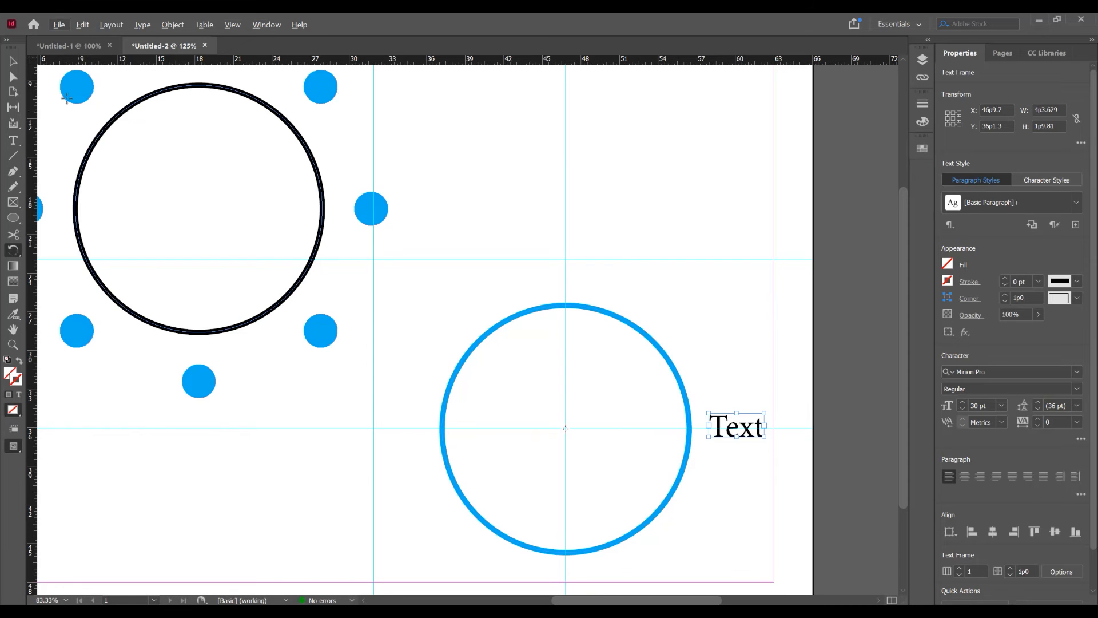
Open the Text frame's Rotate settings and enter an angle of 360/10
right_click(733, 425)
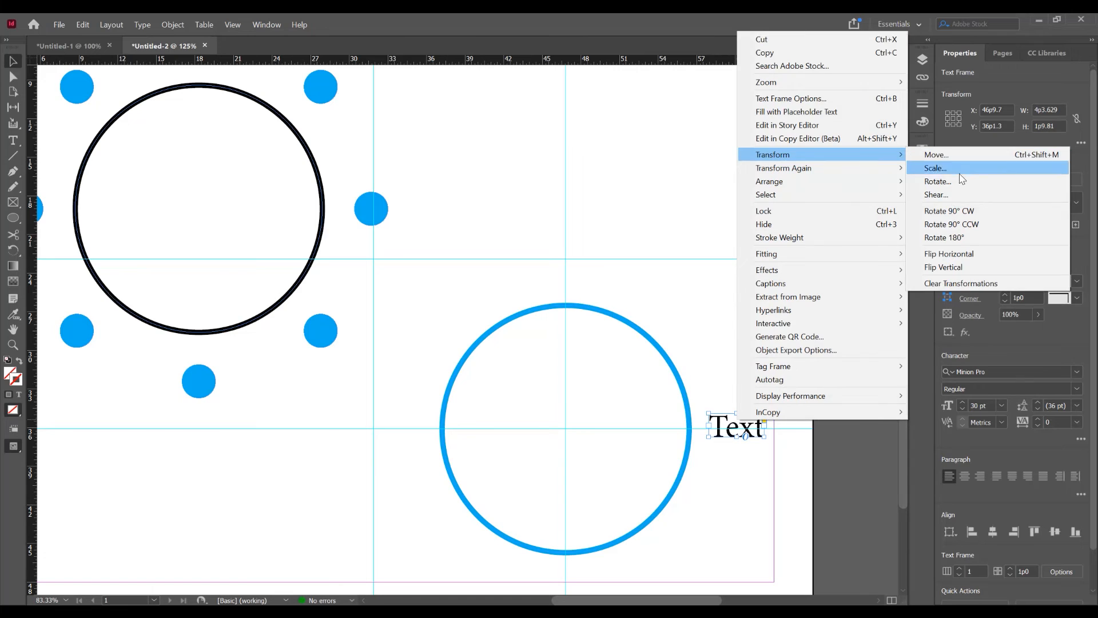
click(936, 181)
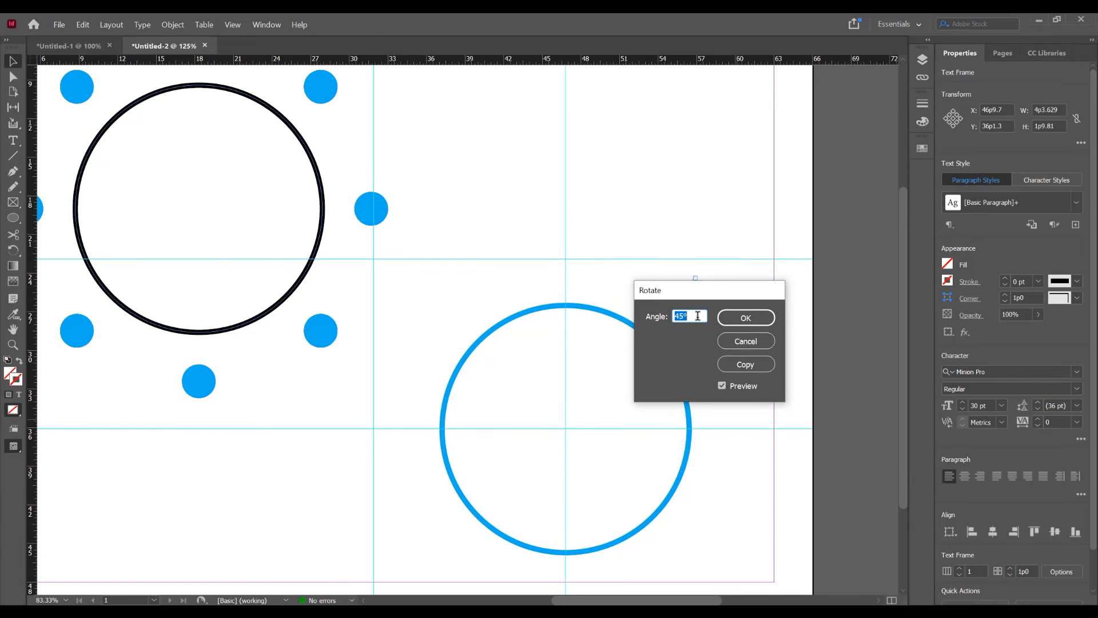
text(360)
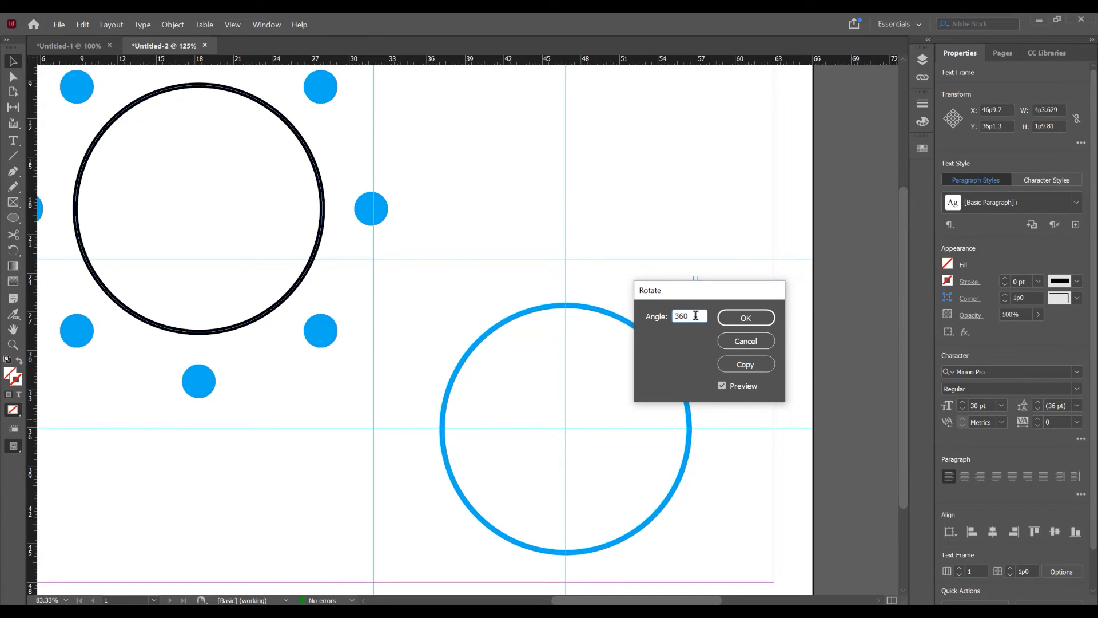
text(/10)
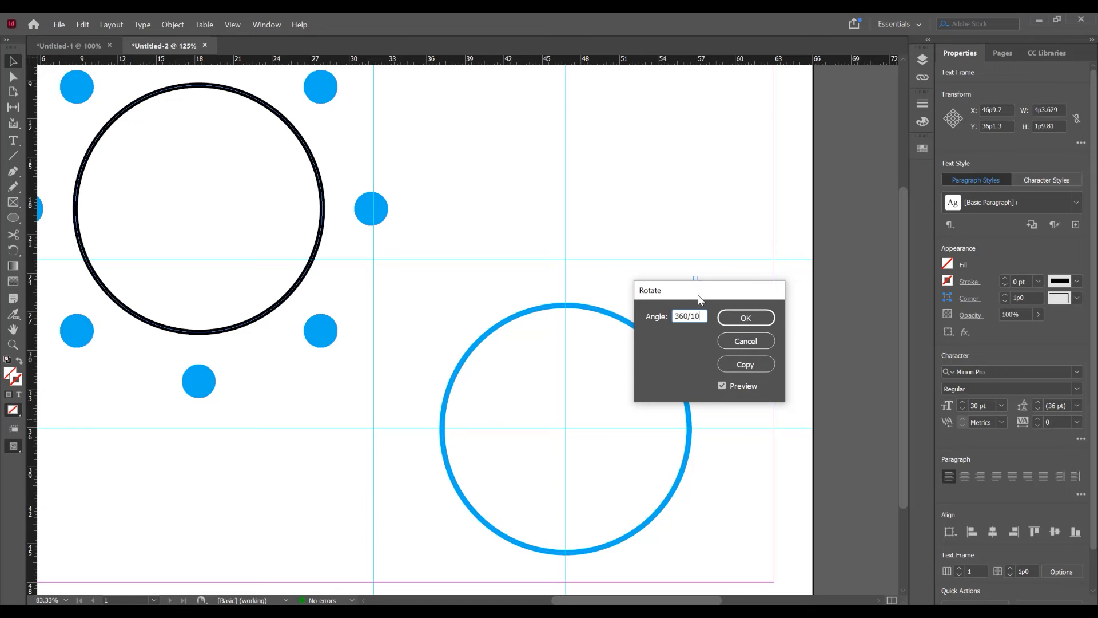